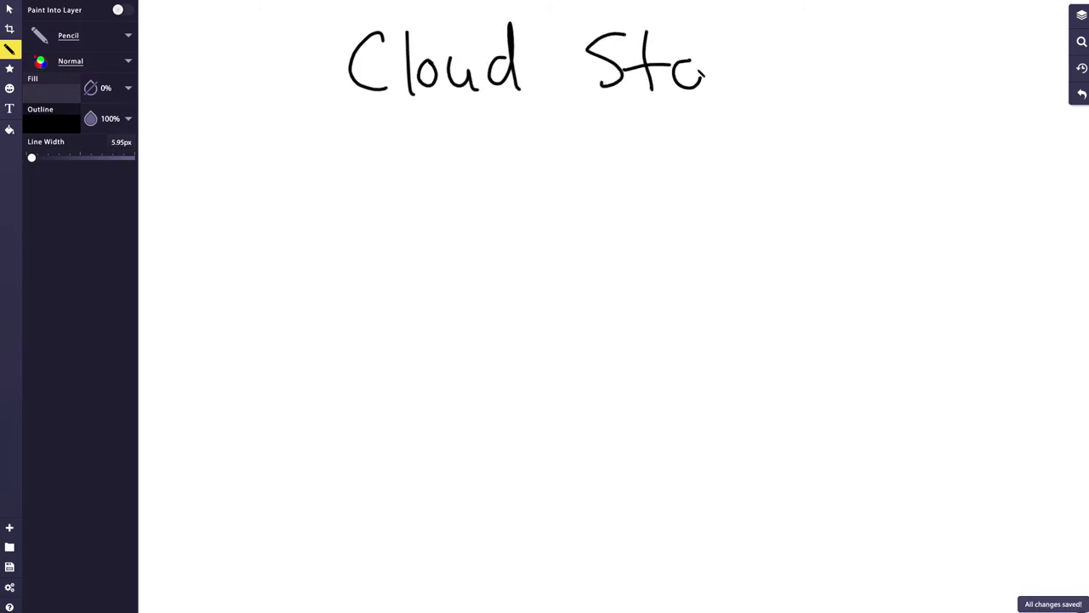
# - Finish the 'Cloud Storage' title and sketch an infinity loop below it
pyautogui.moveTo(707, 76); pyautogui.dragTo(825, 76)
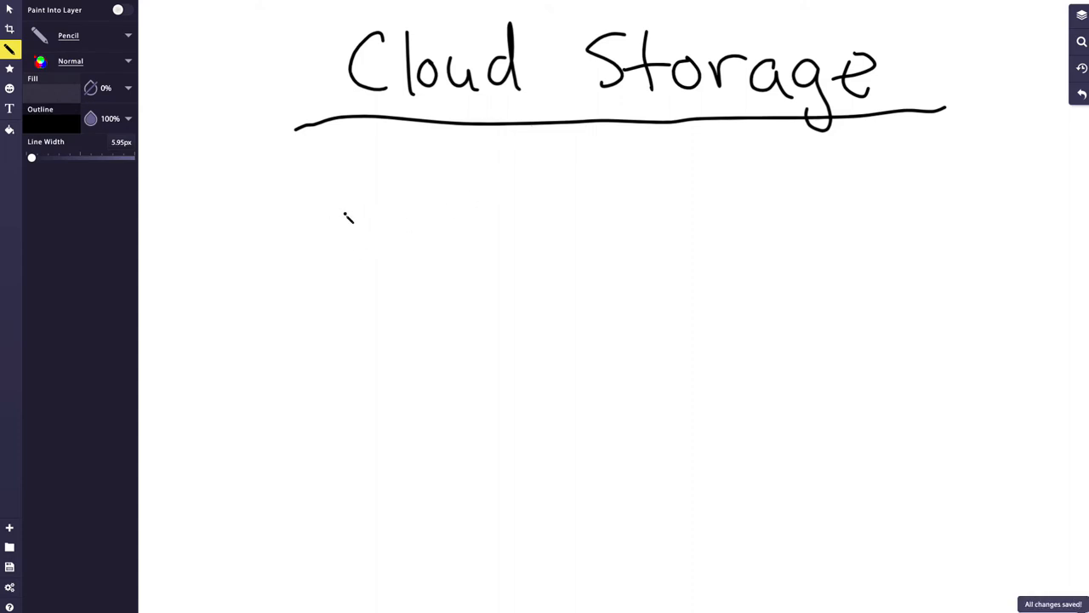
pyautogui.moveTo(468, 313); pyautogui.dragTo(538, 276)
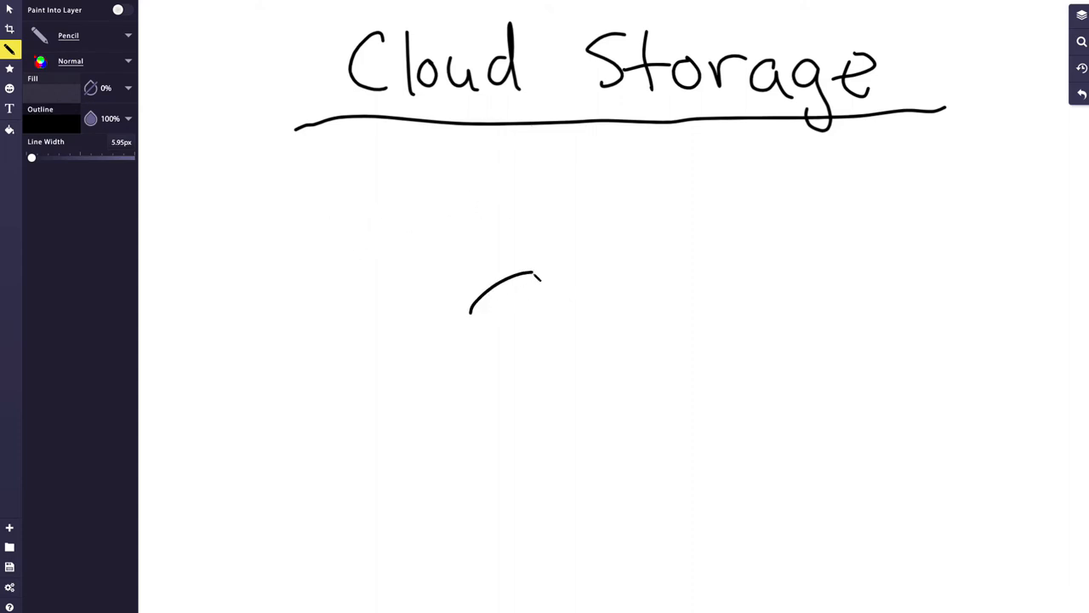
pyautogui.moveTo(528, 272); pyautogui.dragTo(496, 341)
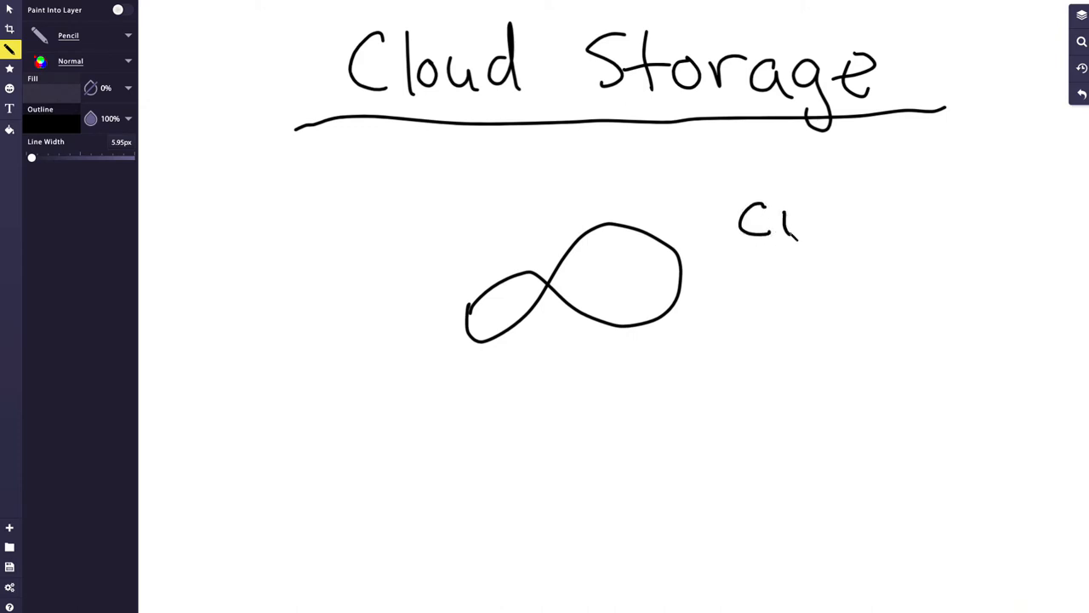
# - Hand-write the list CPU, Disk I/O, Storage to the right of the loop
pyautogui.moveTo(779, 196); pyautogui.dragTo(831, 247)
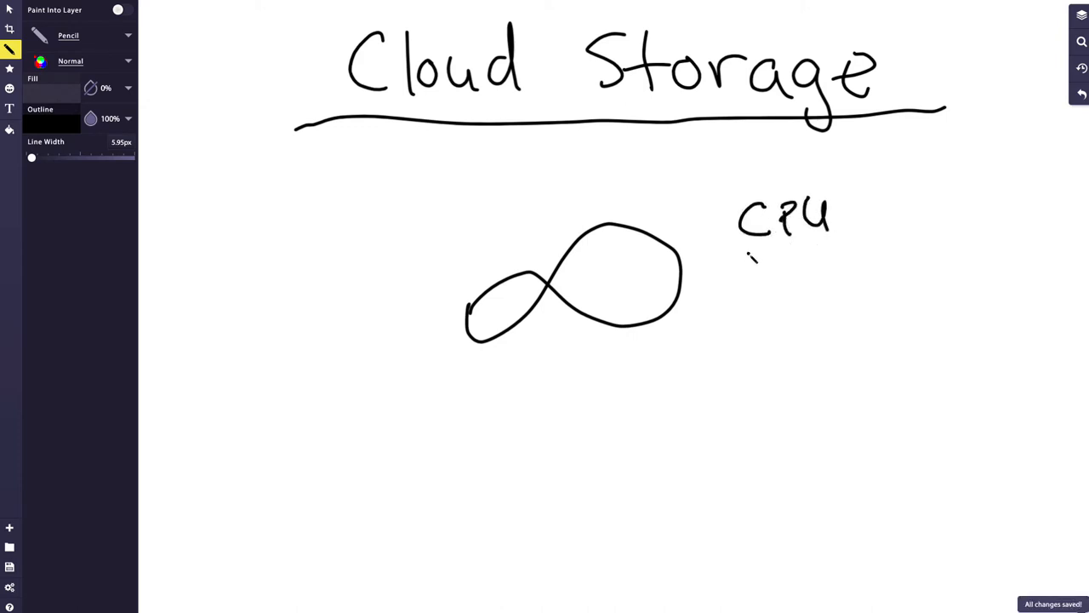
pyautogui.moveTo(747, 252); pyautogui.dragTo(790, 273)
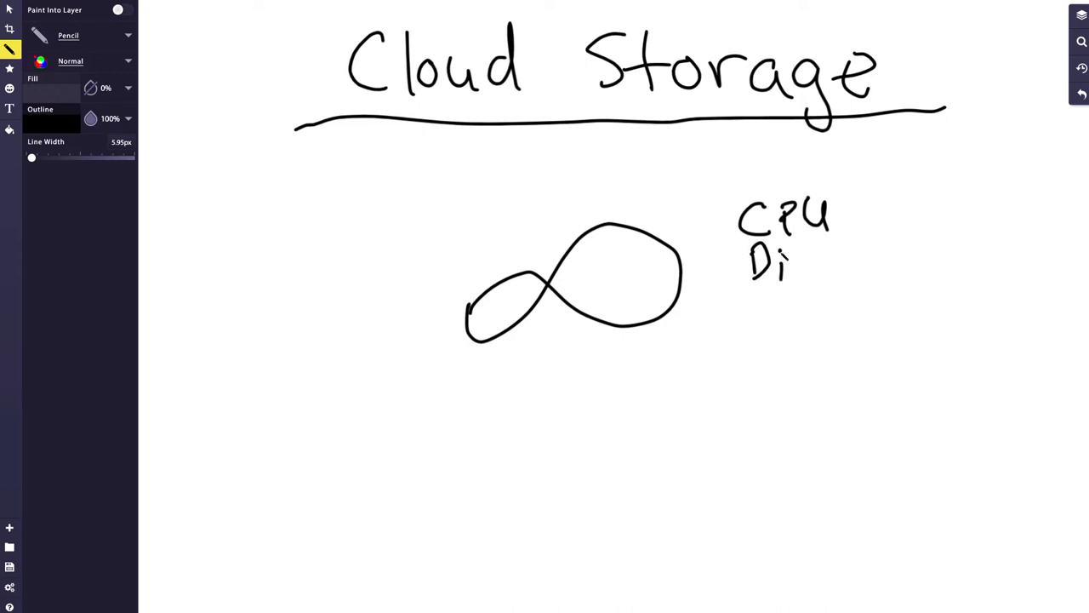
pyautogui.moveTo(782, 272); pyautogui.dragTo(851, 263)
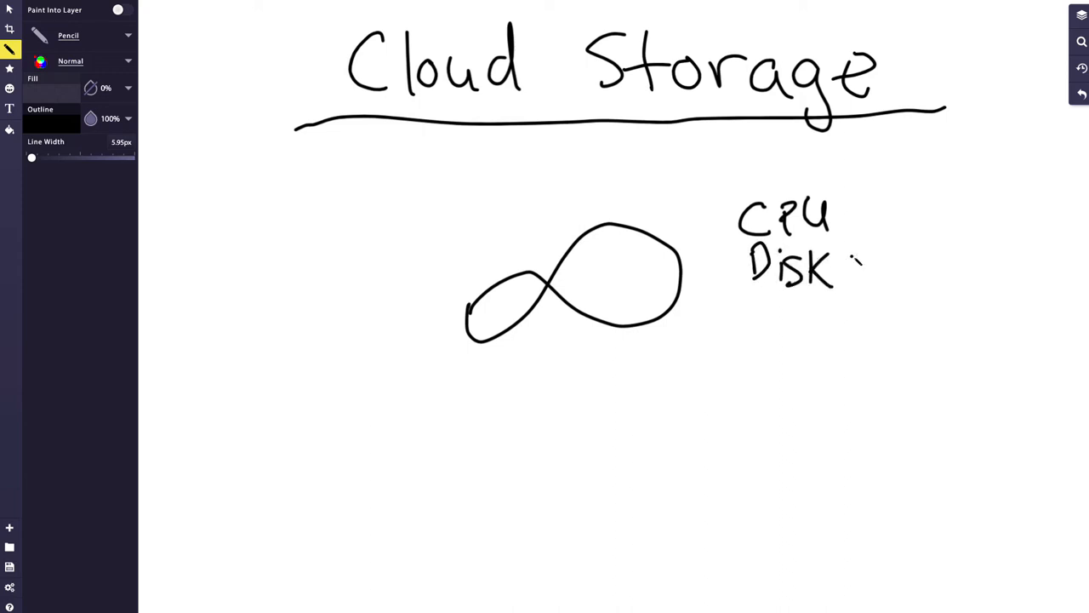
pyautogui.moveTo(847, 255); pyautogui.dragTo(905, 293)
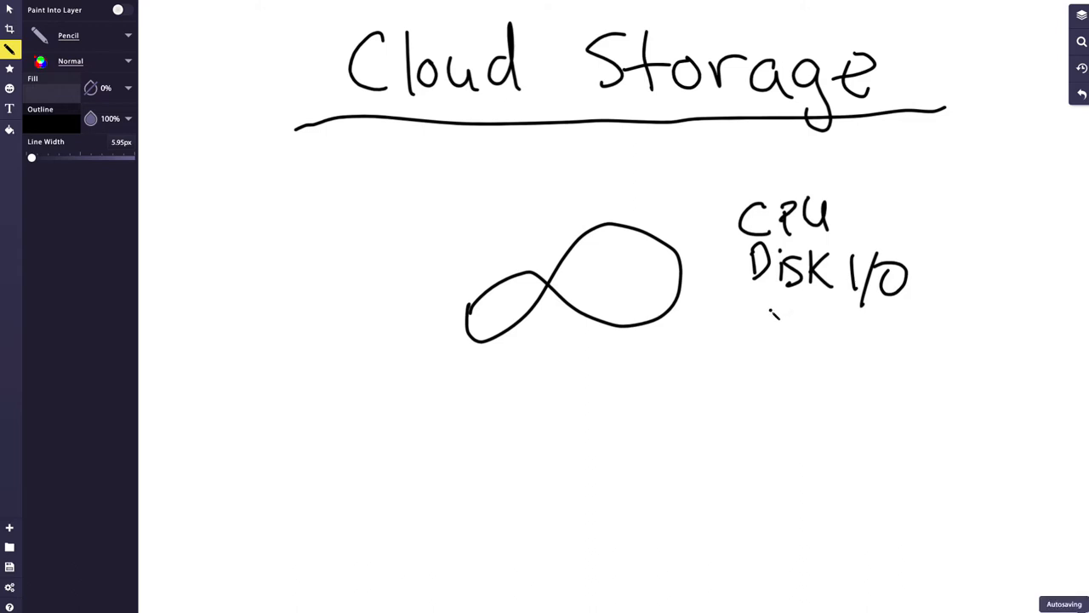
pyautogui.moveTo(769, 310); pyautogui.dragTo(766, 340)
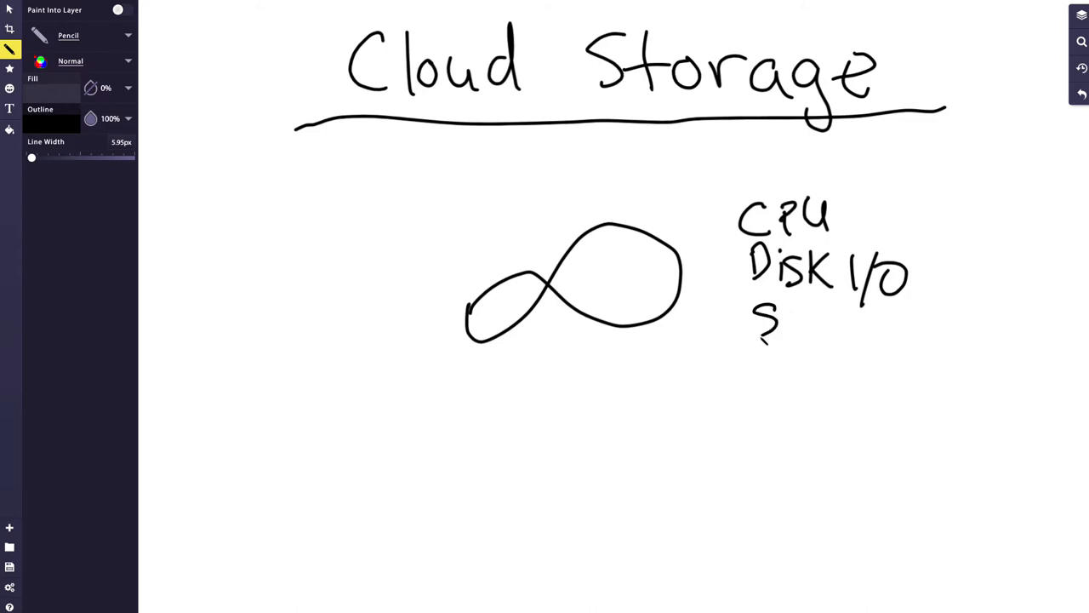
pyautogui.moveTo(753, 332); pyautogui.dragTo(867, 324)
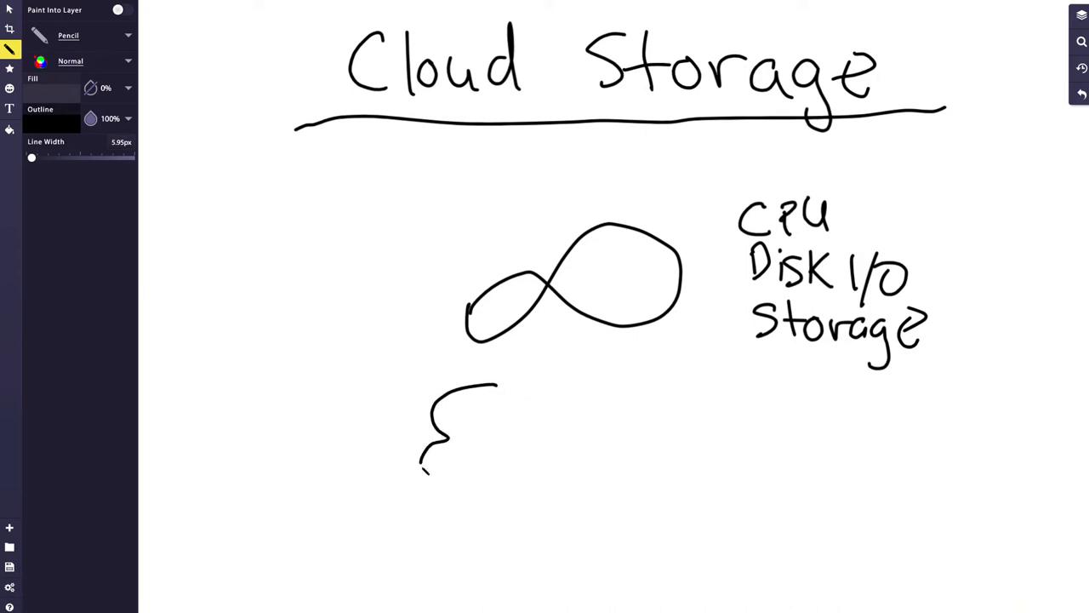
pyautogui.click(10, 528)
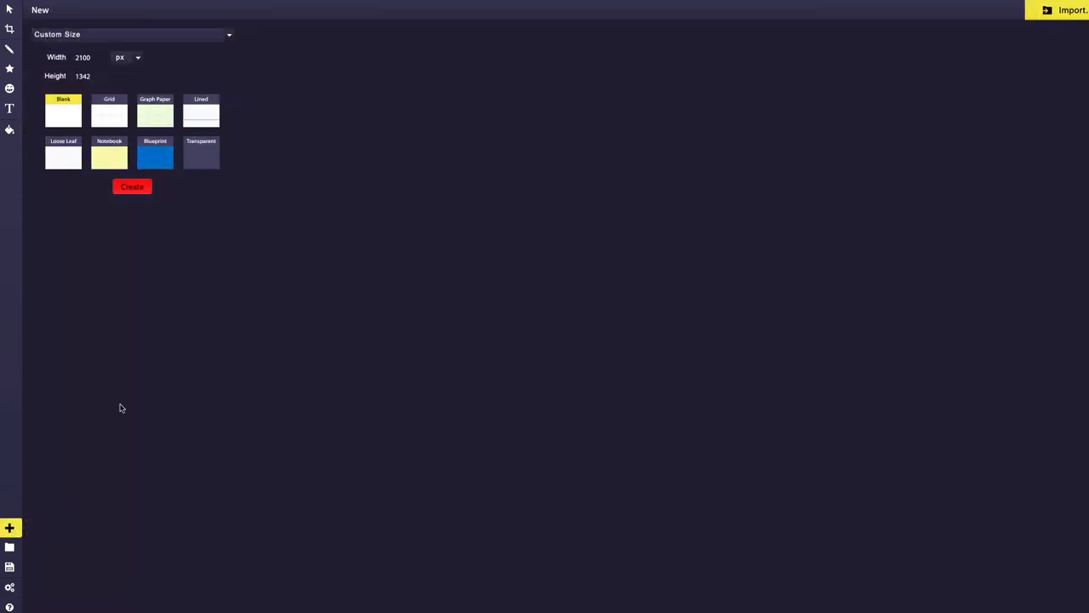
# - Create a new blank drawing page
pyautogui.click(133, 186)
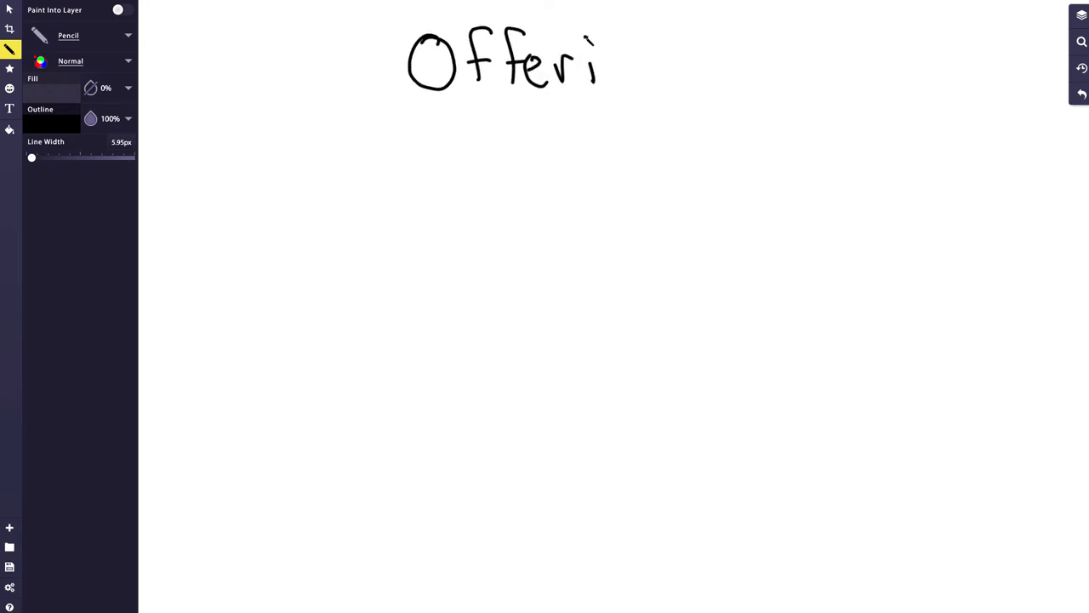
# - Write the 'Offerings' title, a boxed 'Object Storage' entry, and 'File' beneath it
pyautogui.moveTo(595, 65); pyautogui.dragTo(684, 123)
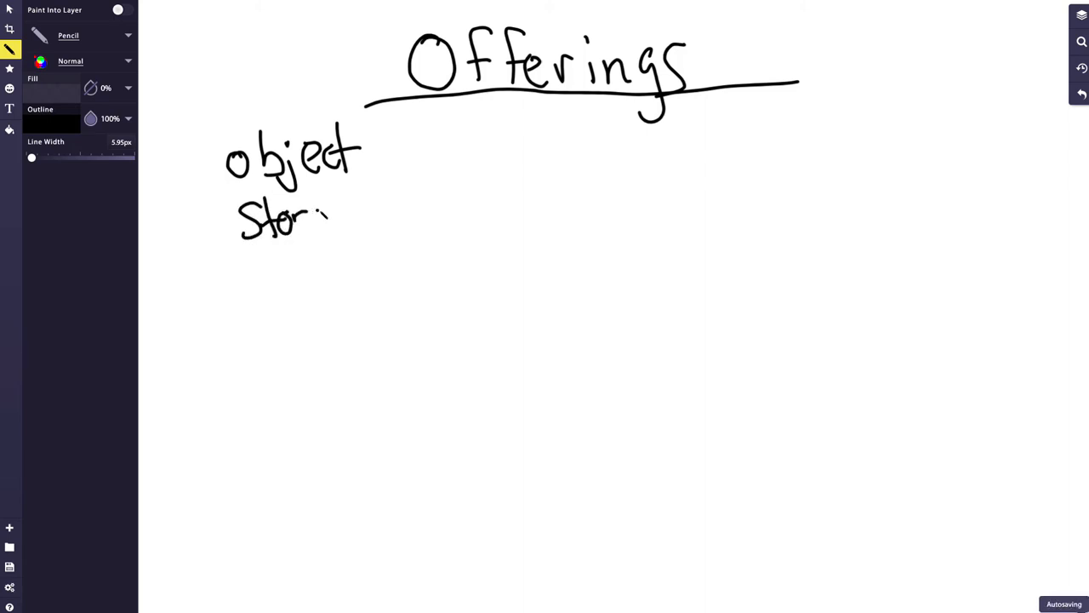
pyautogui.moveTo(327, 204); pyautogui.dragTo(366, 246)
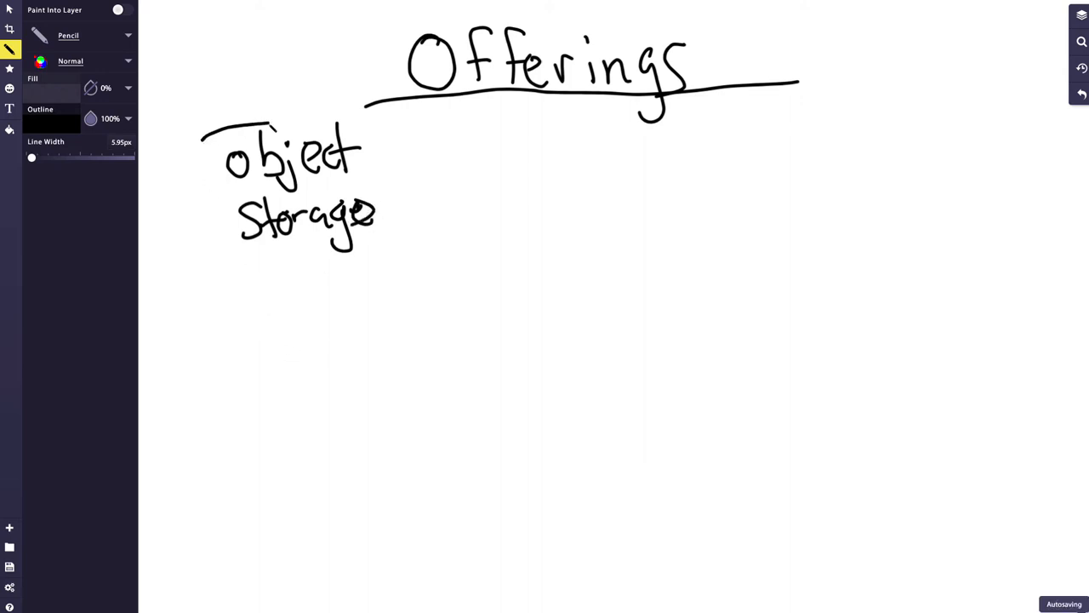
pyautogui.moveTo(213, 136); pyautogui.dragTo(392, 264)
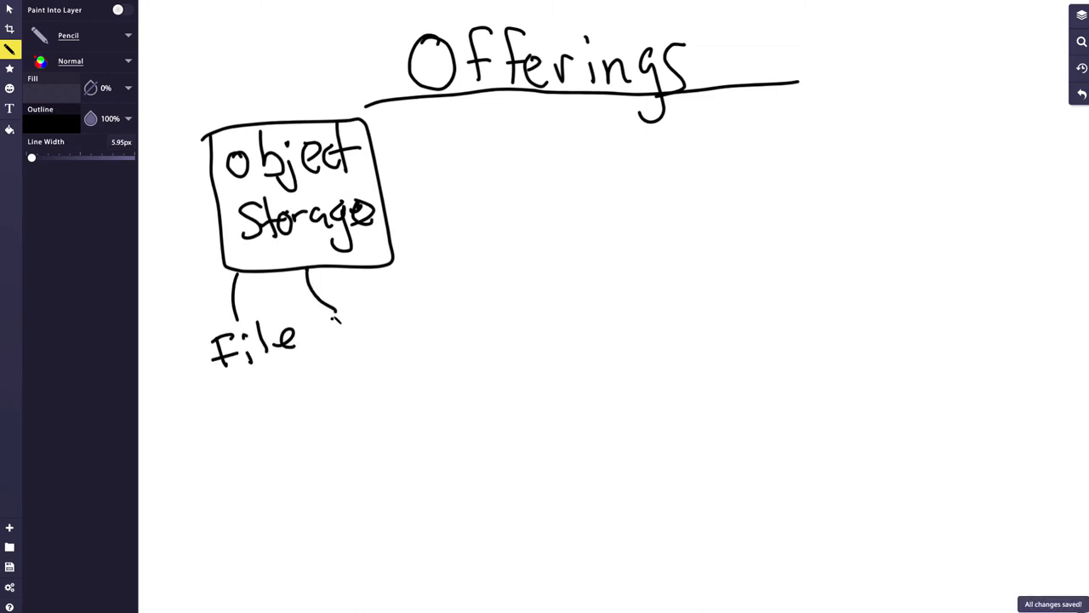
pyautogui.moveTo(332, 319); pyautogui.dragTo(332, 349)
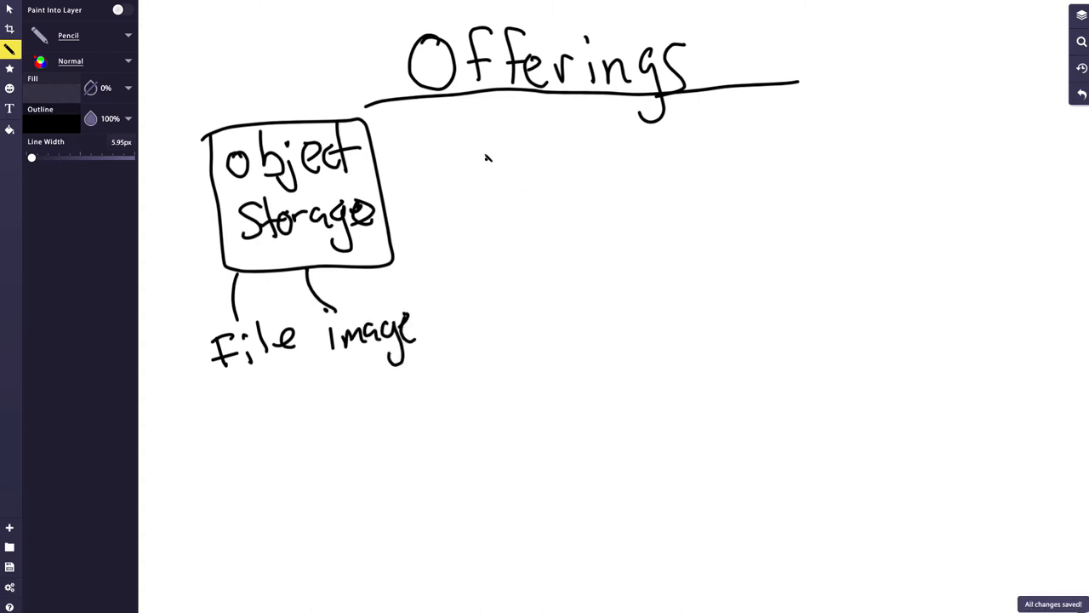
# - Add 'Image' beside File and a boxed 'Databases' entry with a mark below it
pyautogui.moveTo(494, 122); pyautogui.dragTo(497, 153)
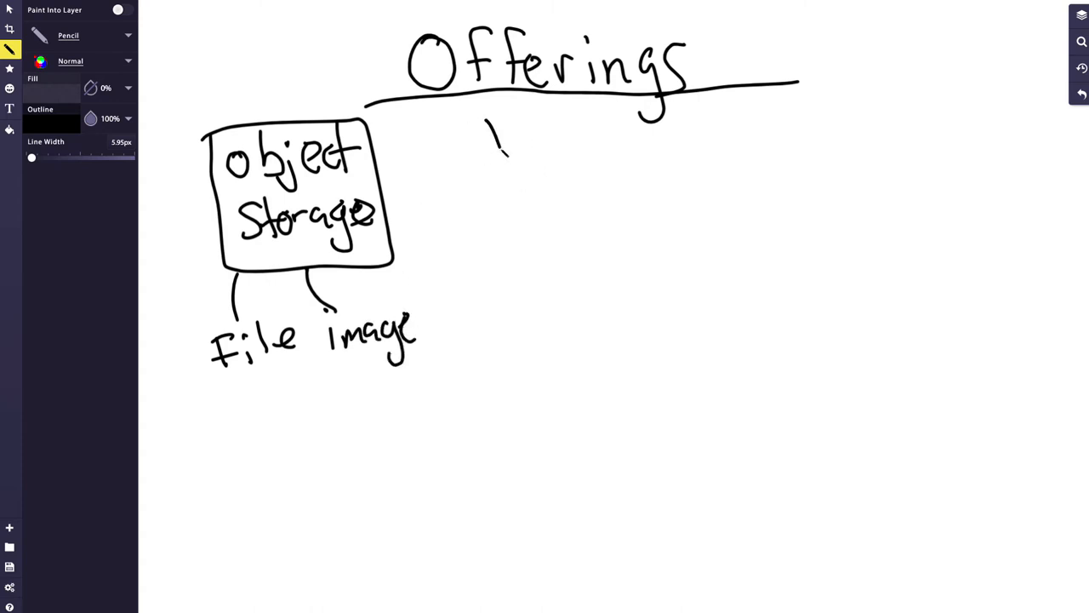
pyautogui.moveTo(490, 150); pyautogui.dragTo(661, 133)
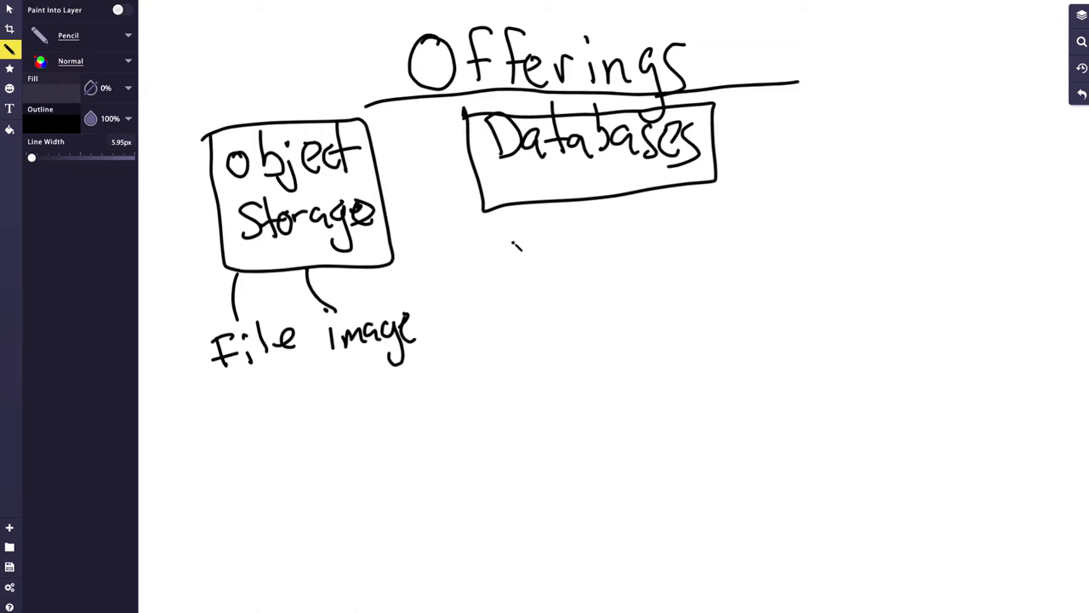
pyautogui.moveTo(497, 207); pyautogui.dragTo(502, 259)
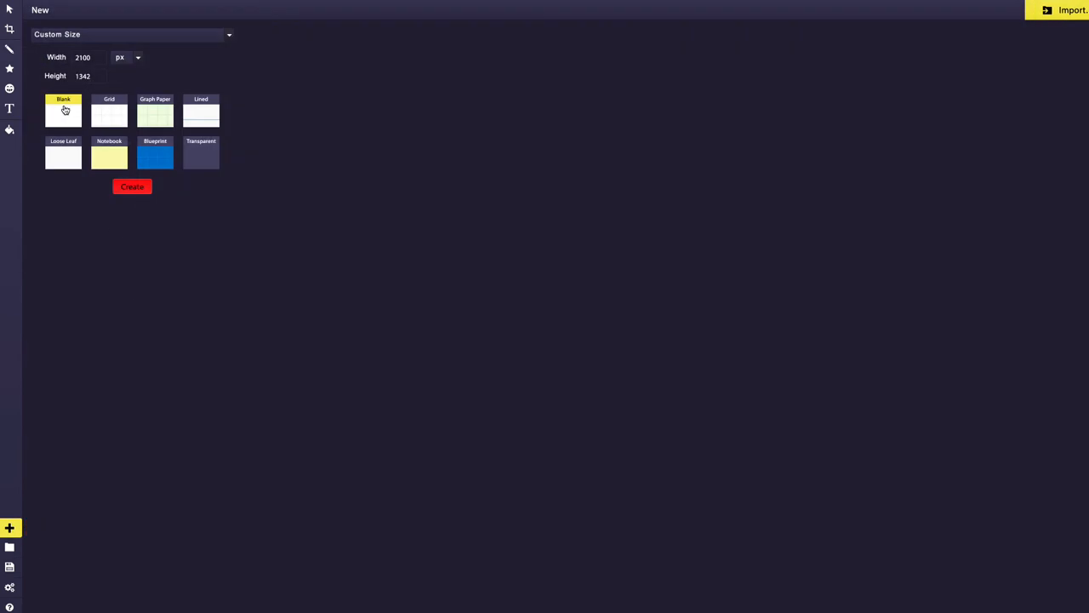
# - On a new page, write an underlined 'EFS (NFS)' heading with an arrow to 'OS' and a network note
pyautogui.click(133, 185)
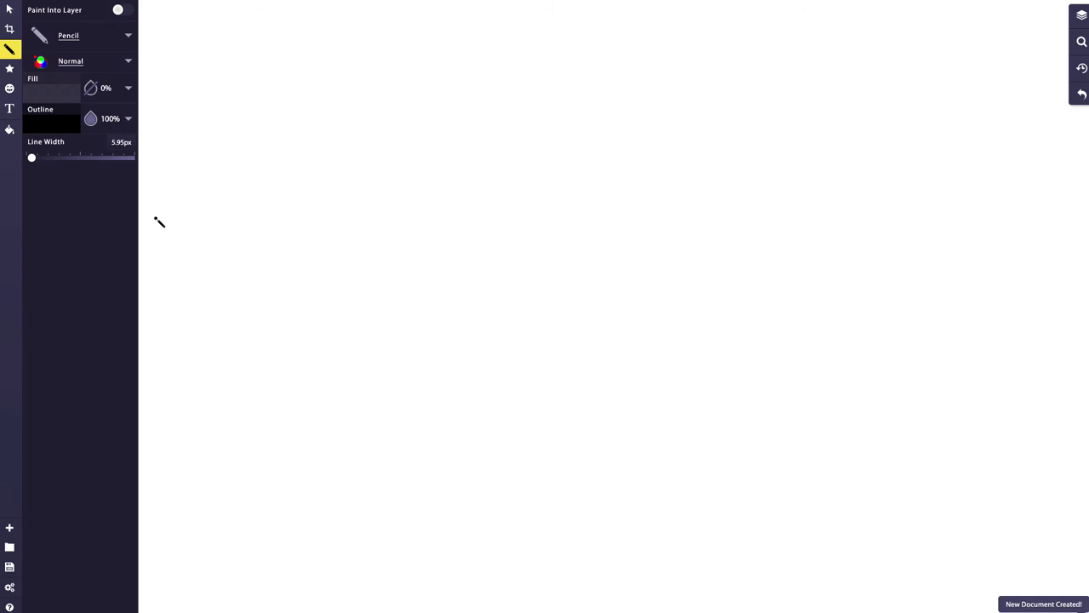
pyautogui.moveTo(442, 34)
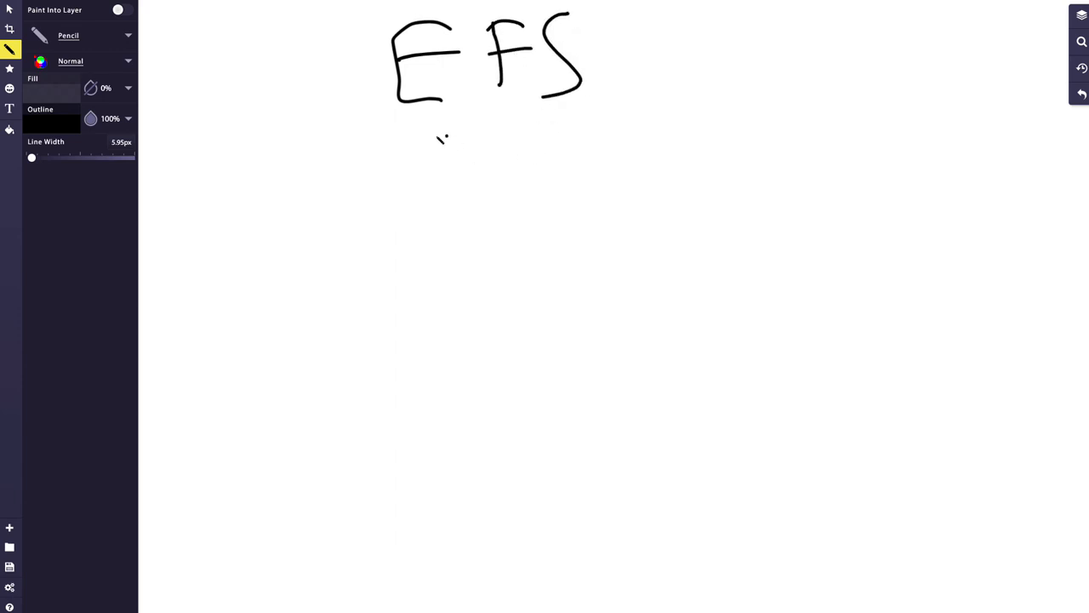
pyautogui.moveTo(354, 118); pyautogui.dragTo(663, 96)
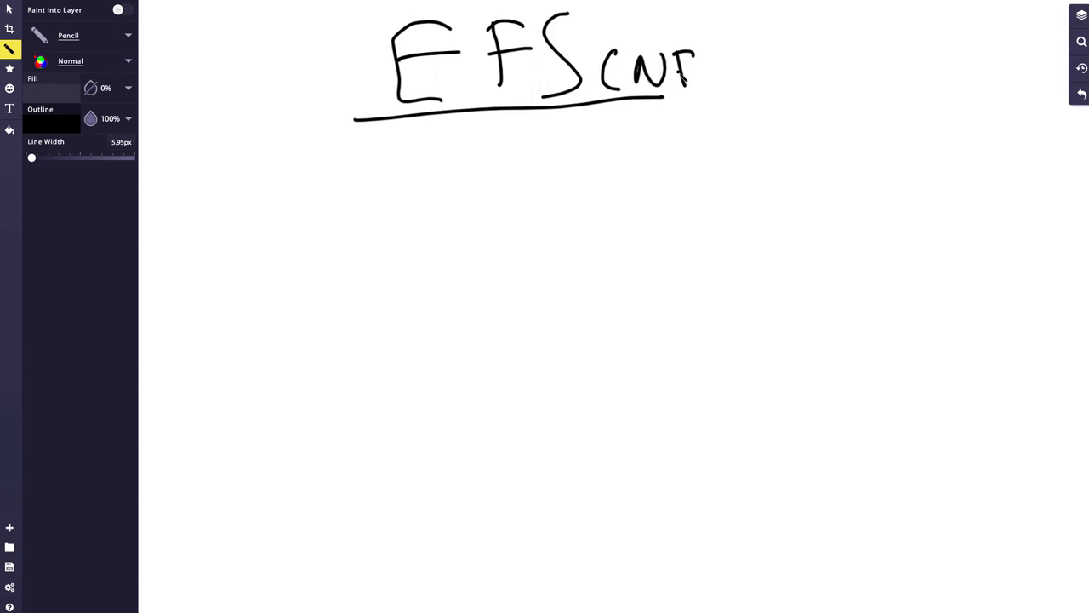
pyautogui.moveTo(706, 60); pyautogui.dragTo(766, 94)
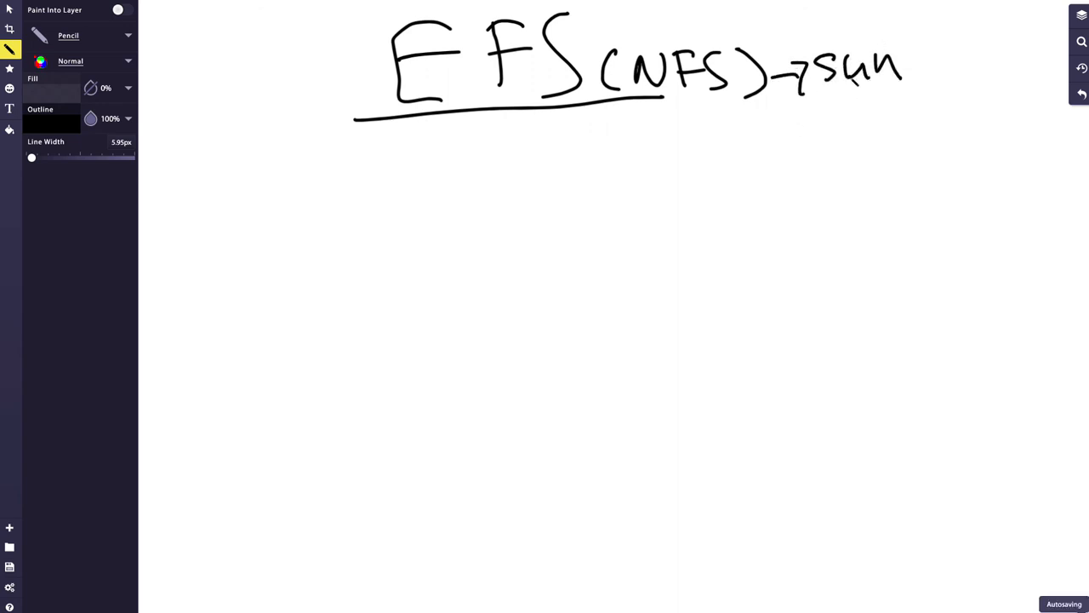
pyautogui.moveTo(842, 94); pyautogui.dragTo(928, 105)
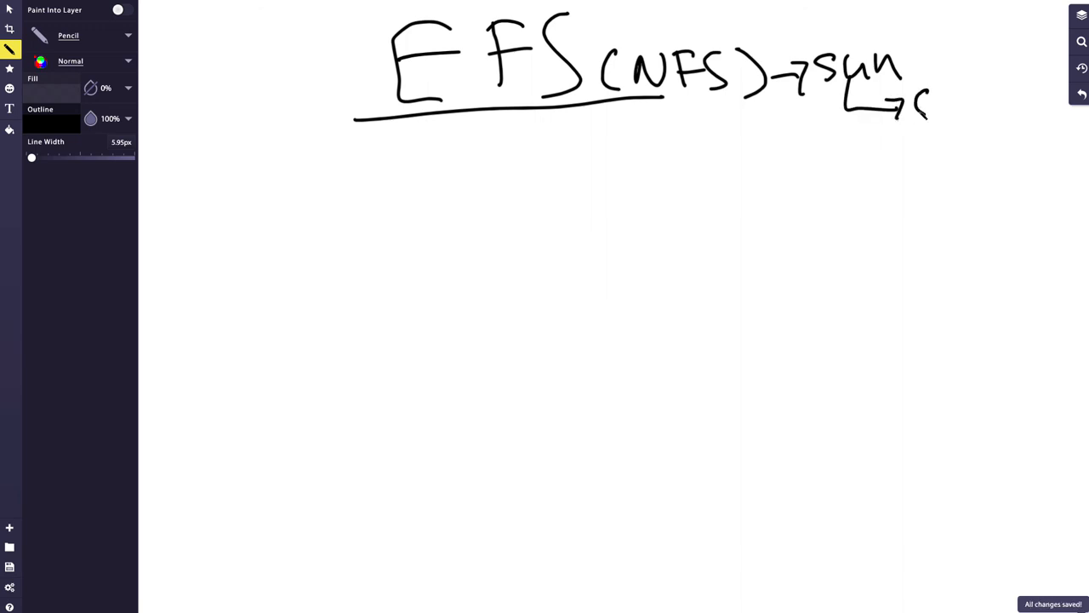
pyautogui.moveTo(915, 111); pyautogui.dragTo(970, 97)
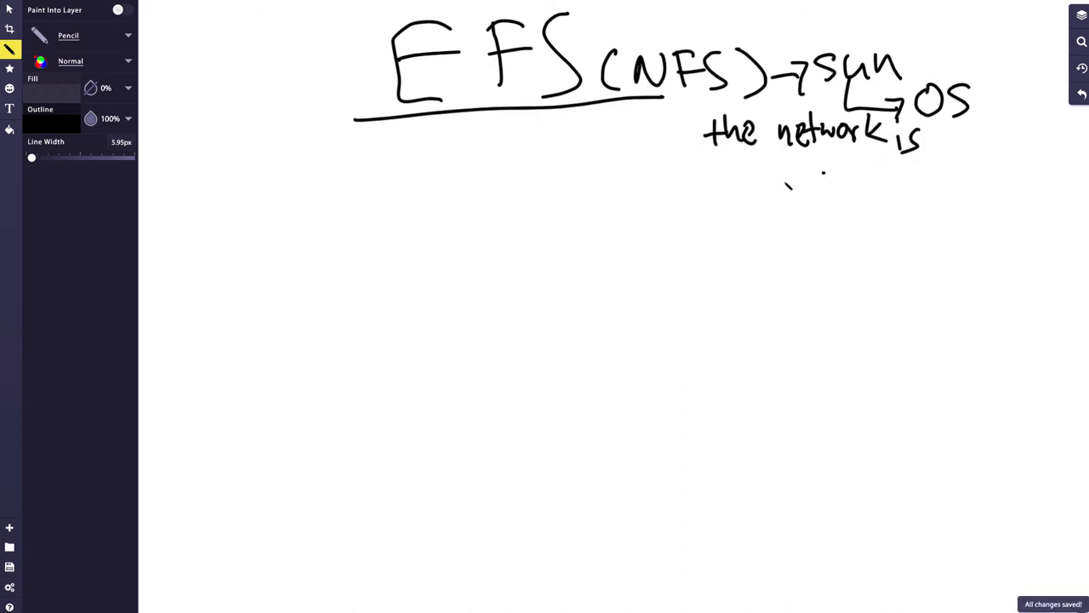
pyautogui.moveTo(439, 230); pyautogui.dragTo(562, 272)
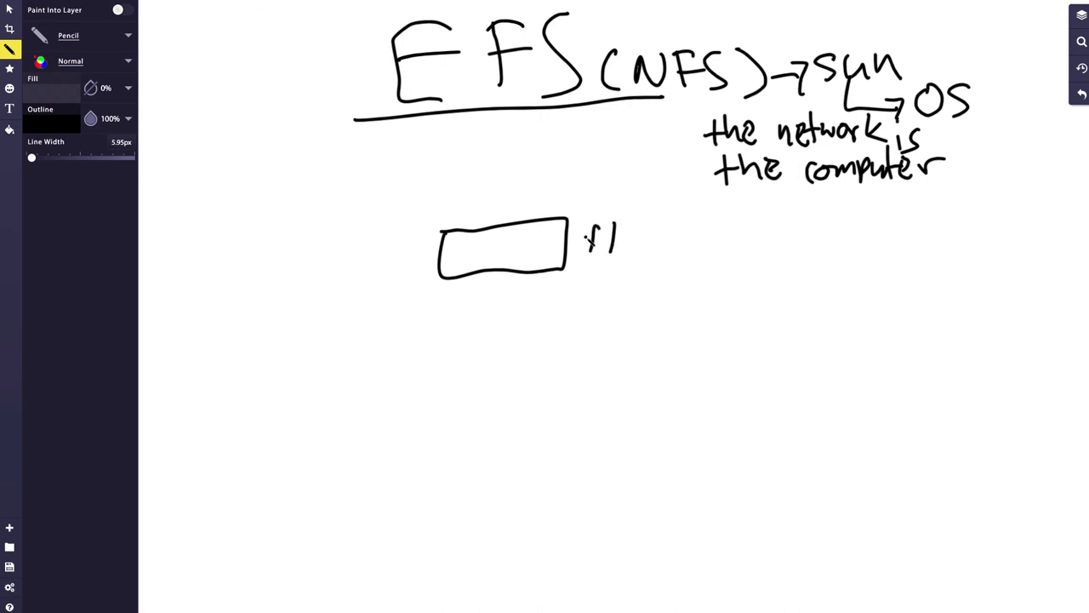
# - Annotate the box with ↑storage, ↑I/O, and an underlined 'Archive' below storage
pyautogui.moveTo(587, 239); pyautogui.dragTo(745, 229)
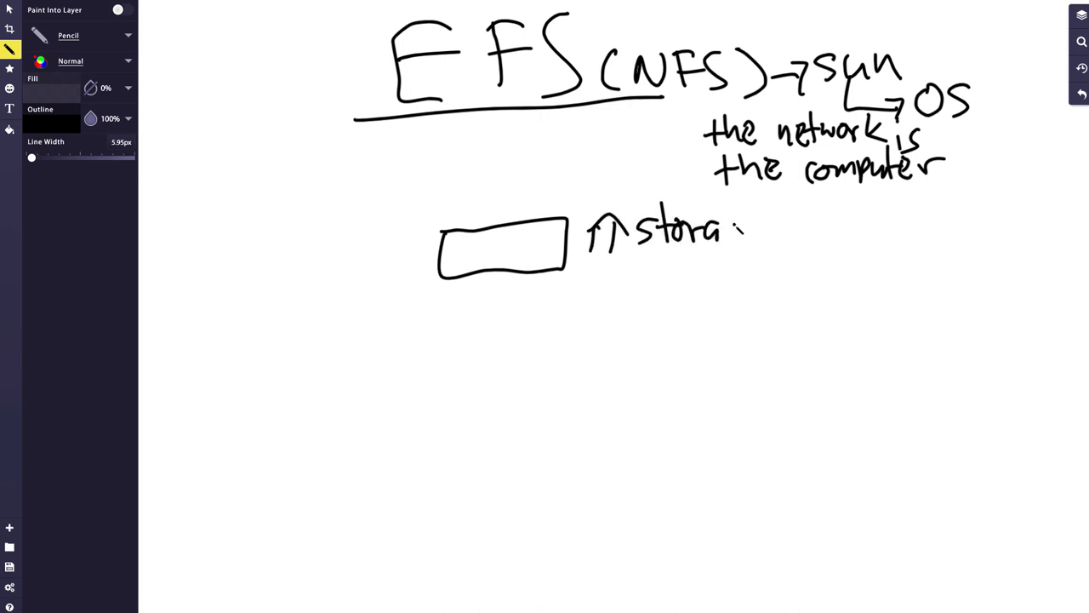
pyautogui.moveTo(732, 230); pyautogui.dragTo(775, 224)
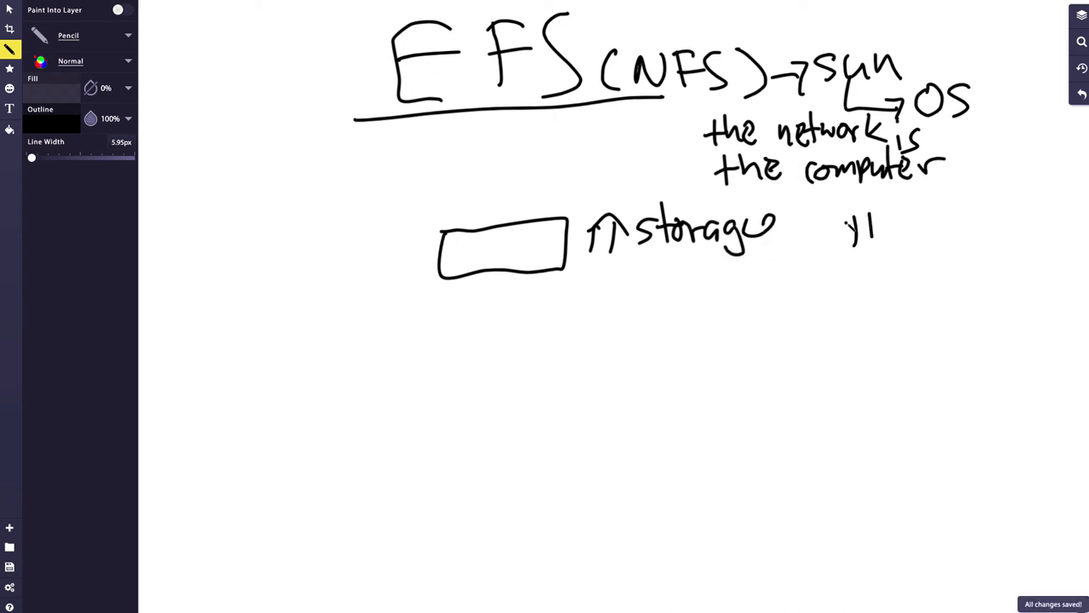
pyautogui.moveTo(842, 246); pyautogui.dragTo(868, 212)
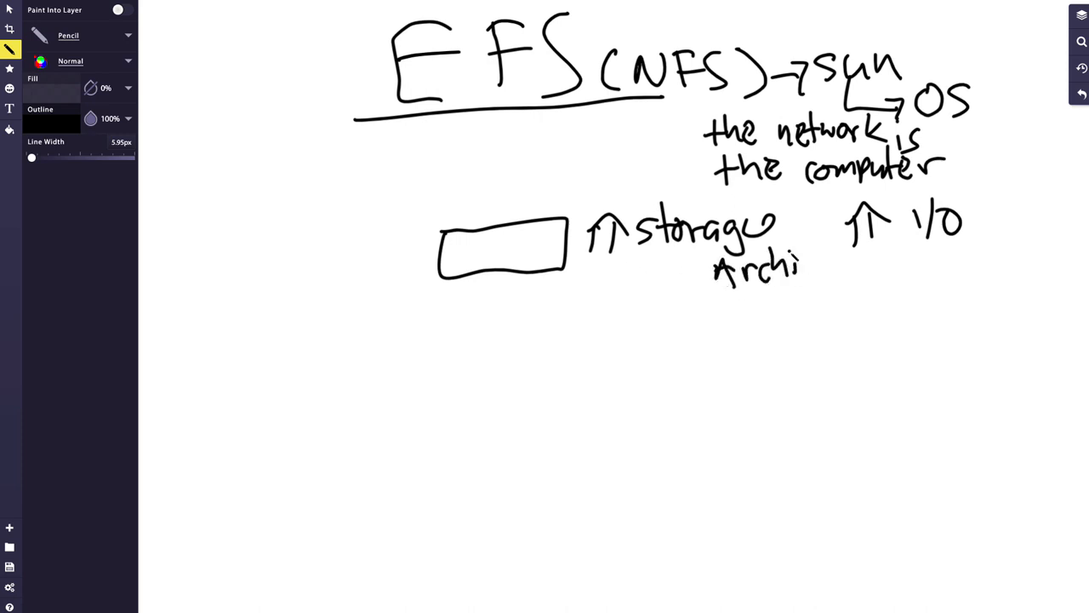
pyautogui.moveTo(796, 263); pyautogui.dragTo(837, 269)
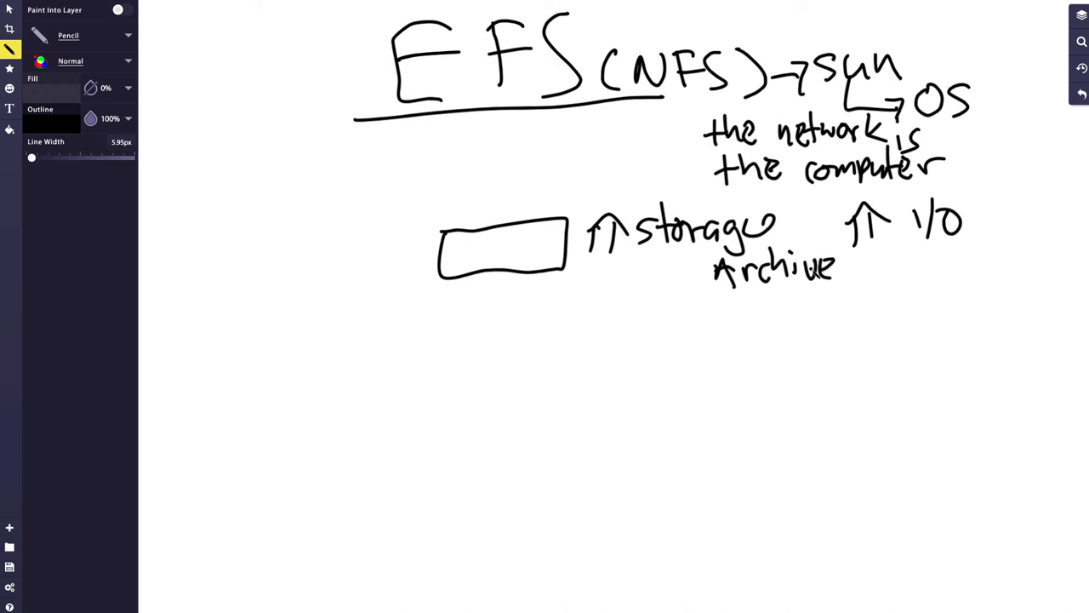
pyautogui.moveTo(736, 298); pyautogui.dragTo(832, 292)
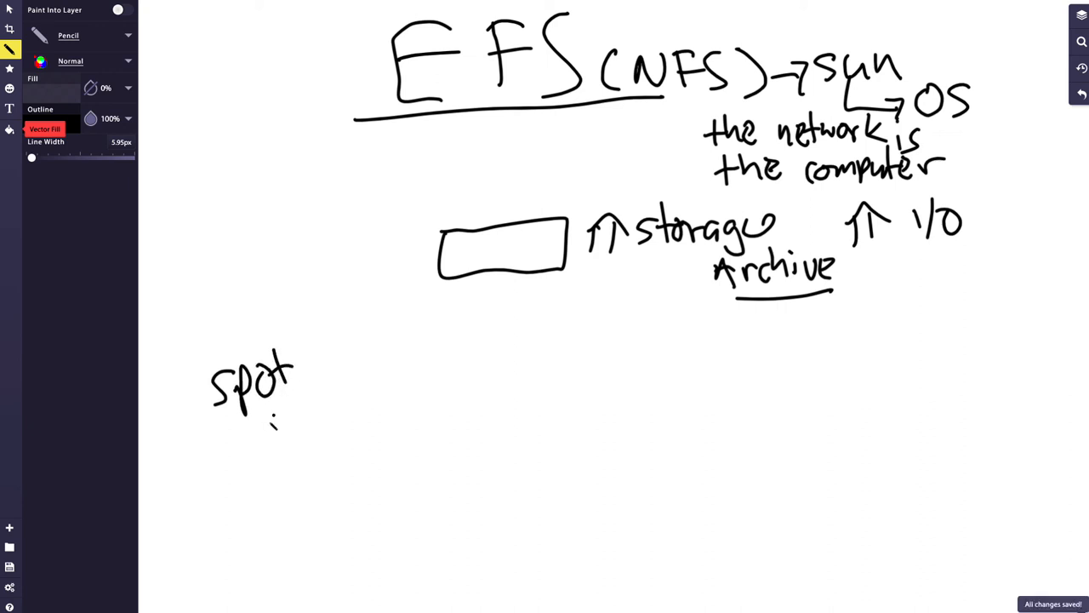
# - Write 'spot instance' at lower left and link it to the box with a line and a looping curve
pyautogui.moveTo(230, 434); pyautogui.dragTo(286, 434)
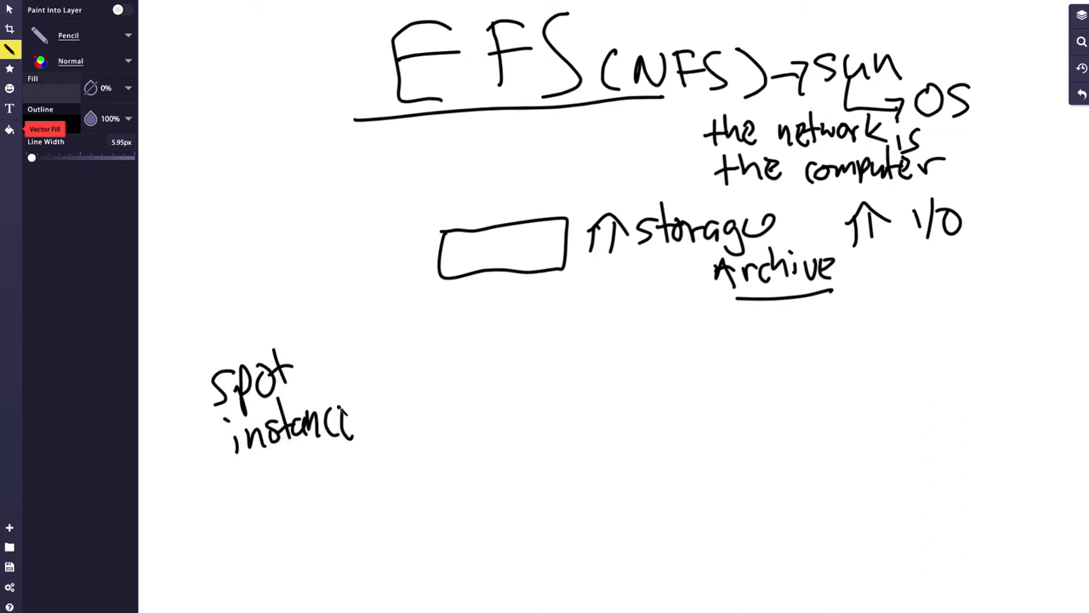
pyautogui.moveTo(306, 400); pyautogui.dragTo(449, 262)
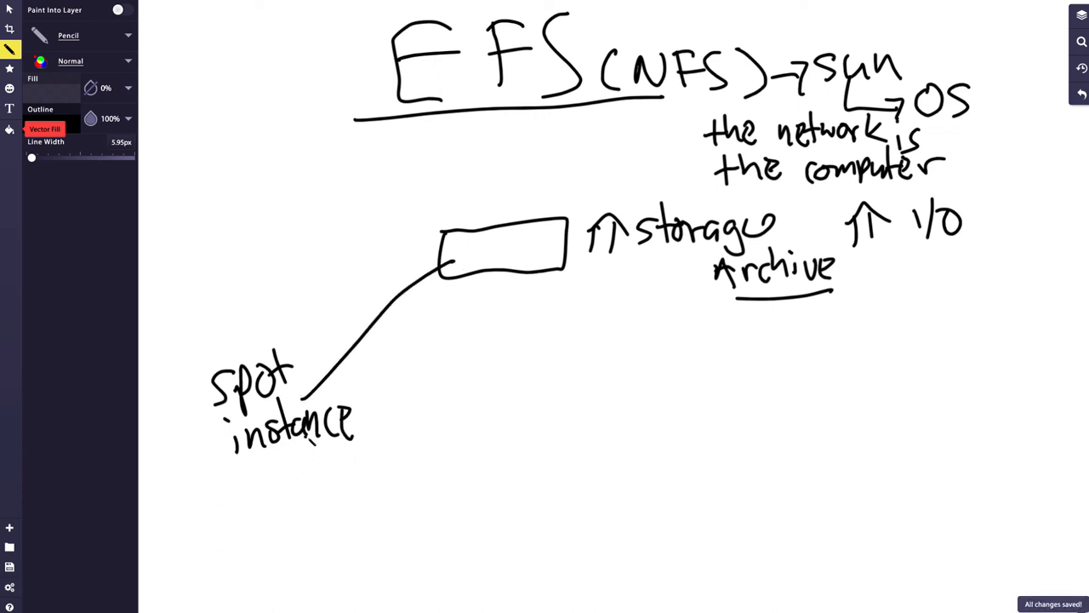
pyautogui.moveTo(307, 442); pyautogui.dragTo(429, 485)
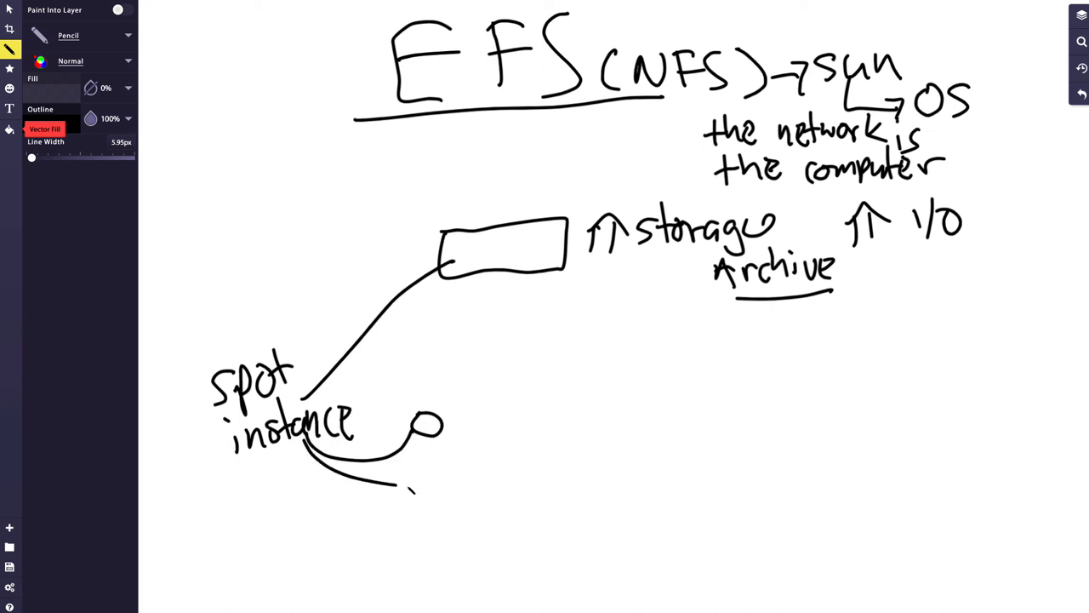